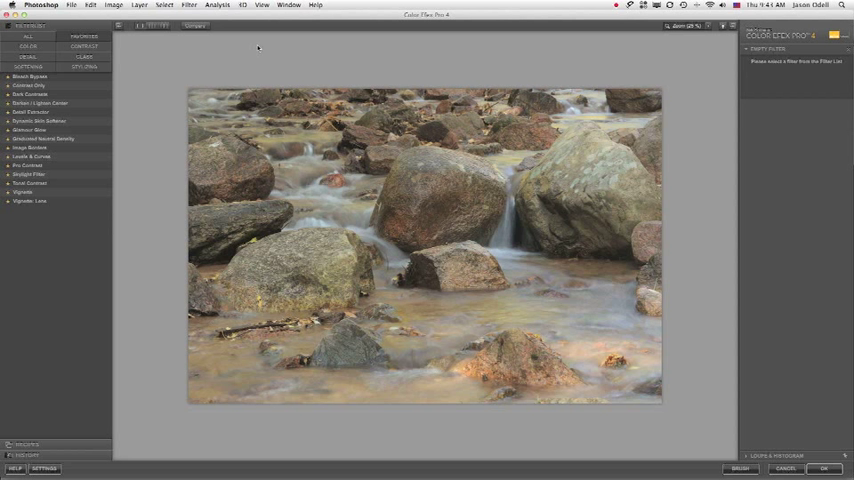
mouse_move(245, 183)
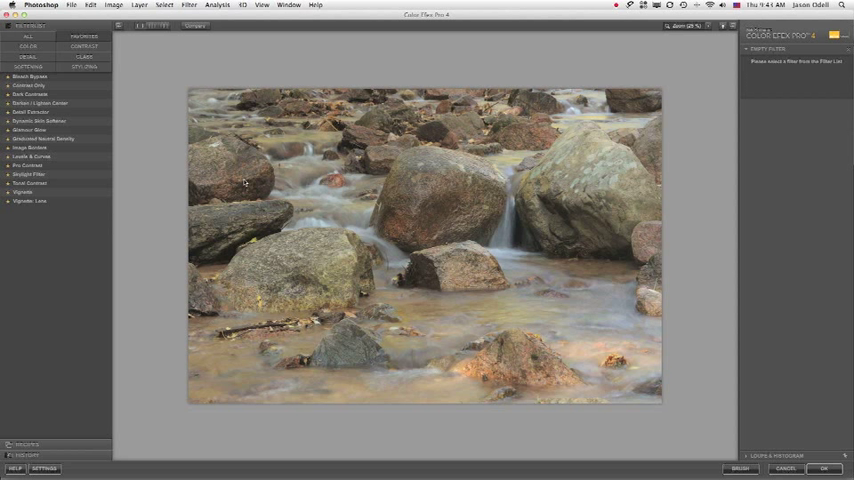
mouse_move(156, 272)
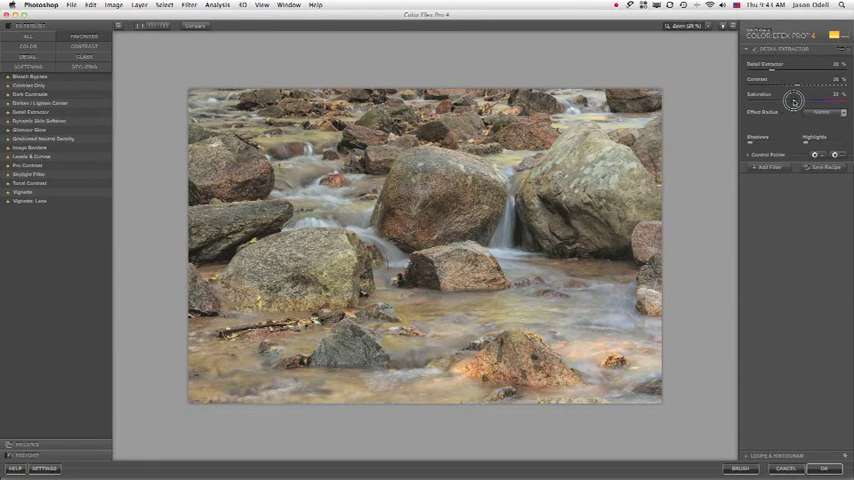
Step: Lower the Detail Extractor Saturation slider to mute the waterfall photo's colours
left_click_drag(793, 100, 772, 100)
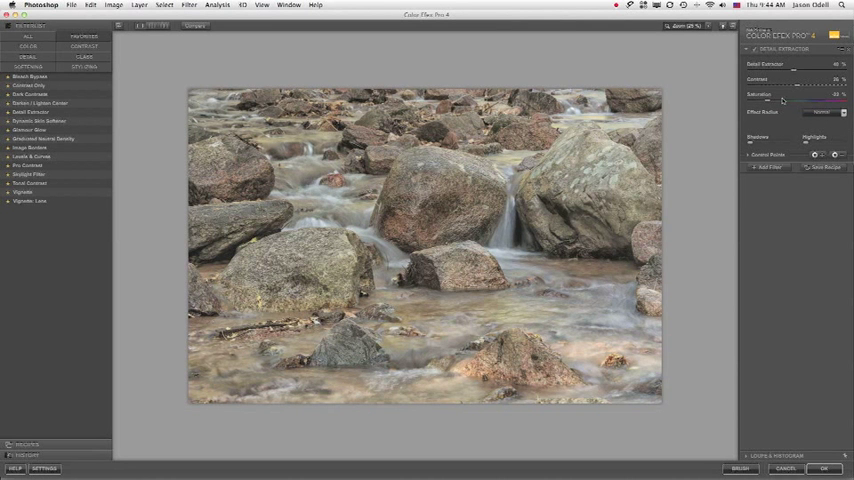
Step: Push the Detail Extractor Contrast slider higher for harsher river rocks
left_click_drag(800, 80, 807, 86)
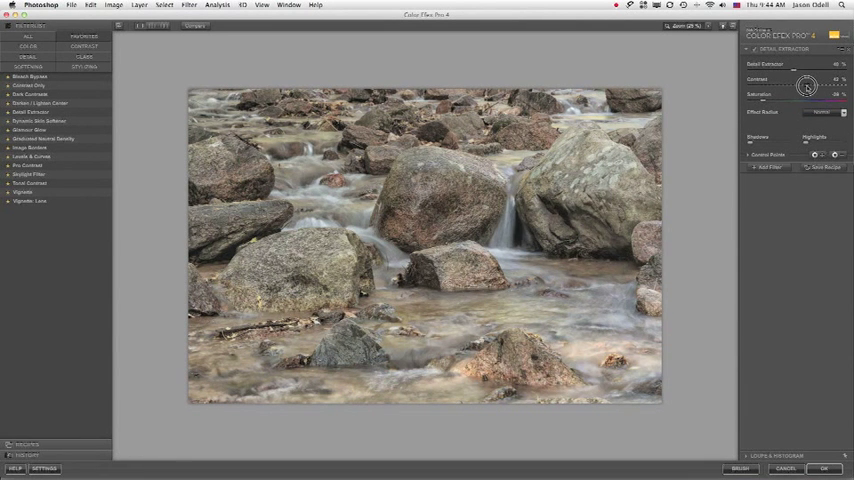